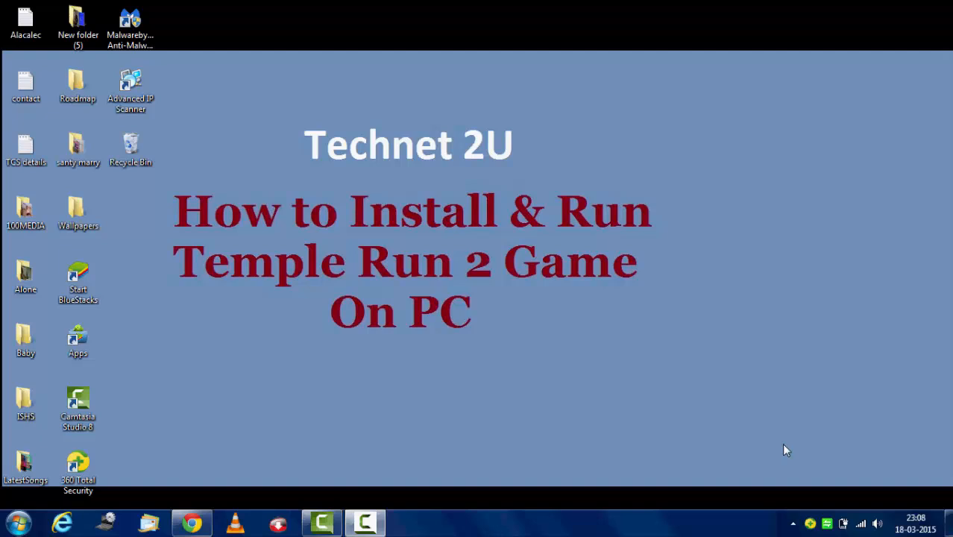
mouse_move(590, 249)
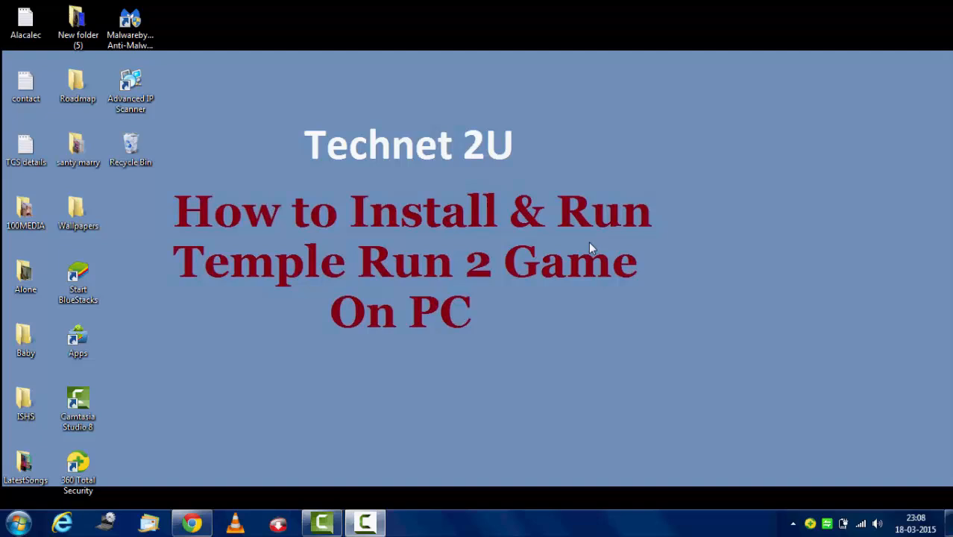
mouse_move(563, 251)
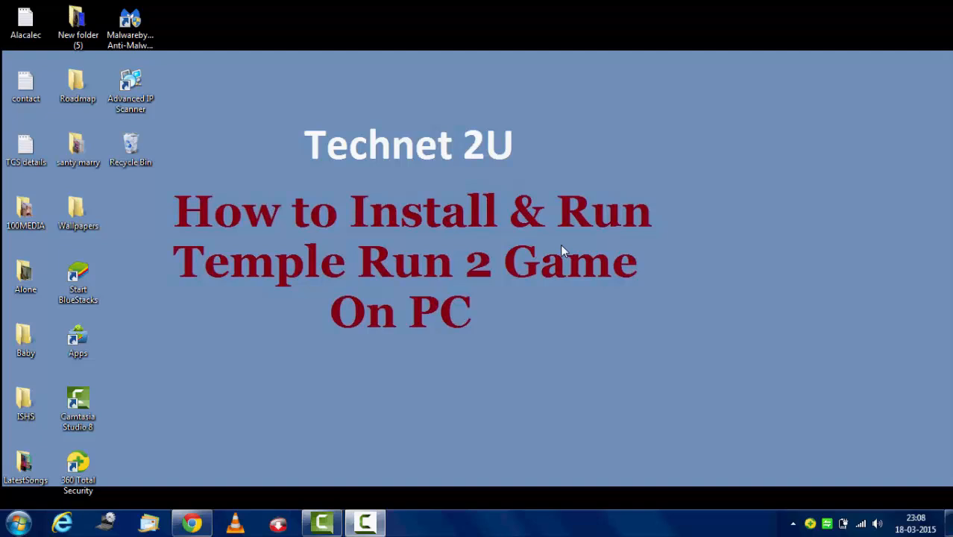
mouse_move(233, 475)
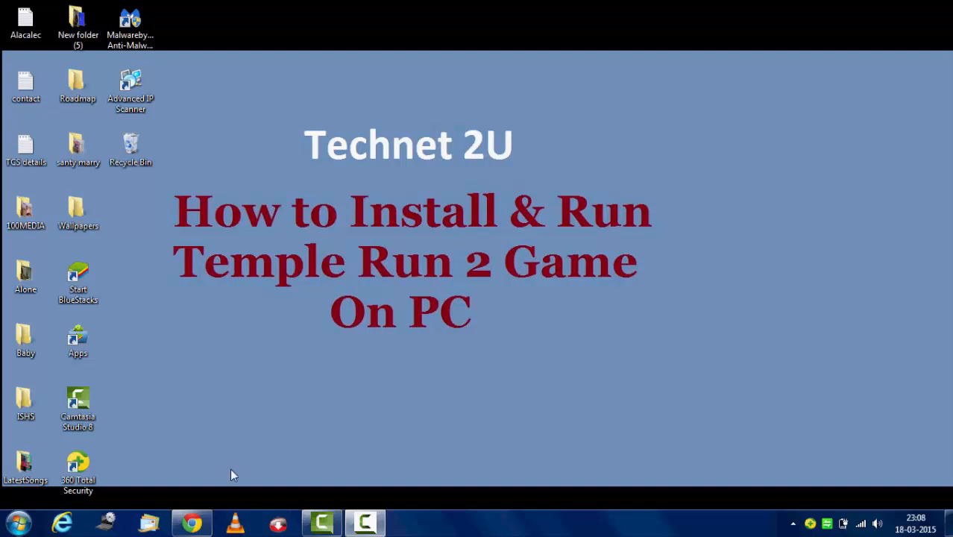
Launch Chrome and search 'blus' to reach the BlueStacks download site
left_click(191, 522)
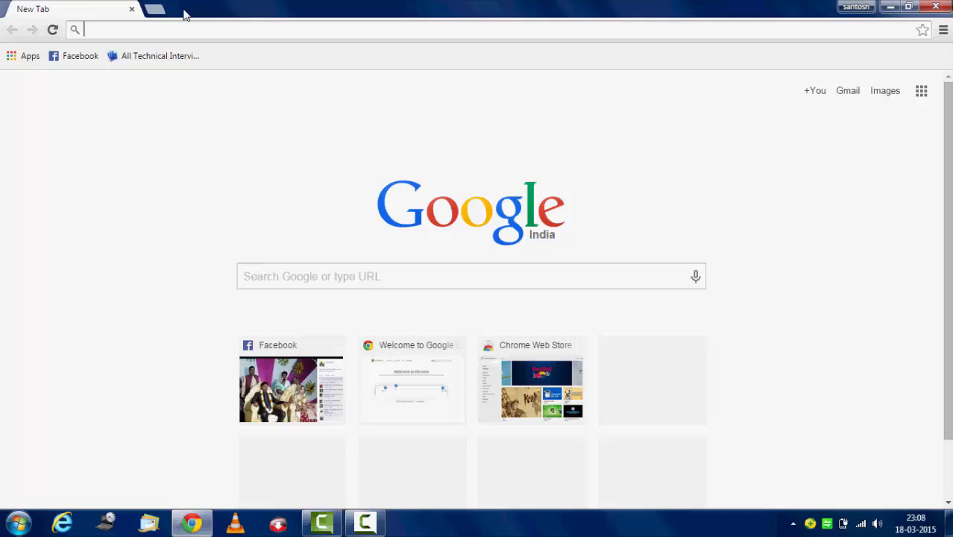
type("blus")
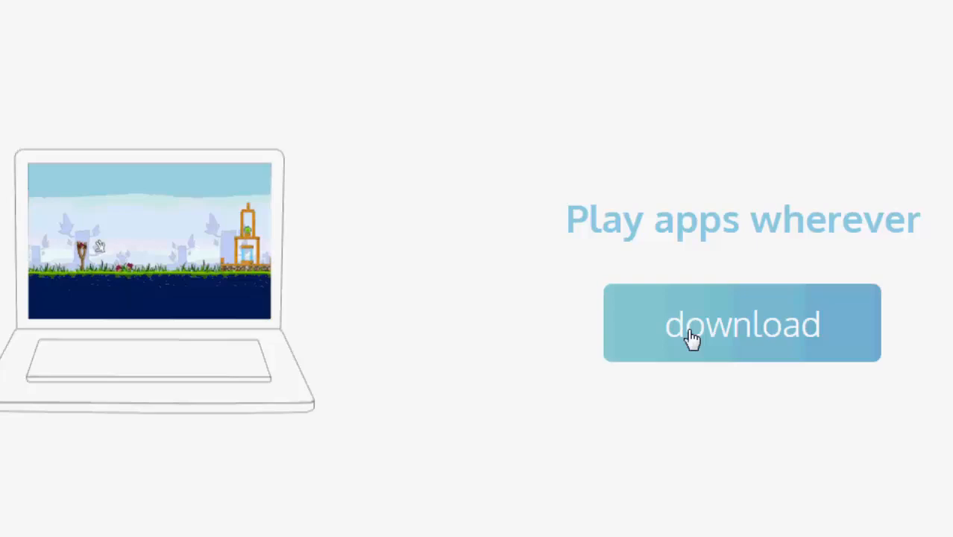
Download the BlueStacks-SplitInstaller_native installer from the BlueStacks site
left_click(741, 323)
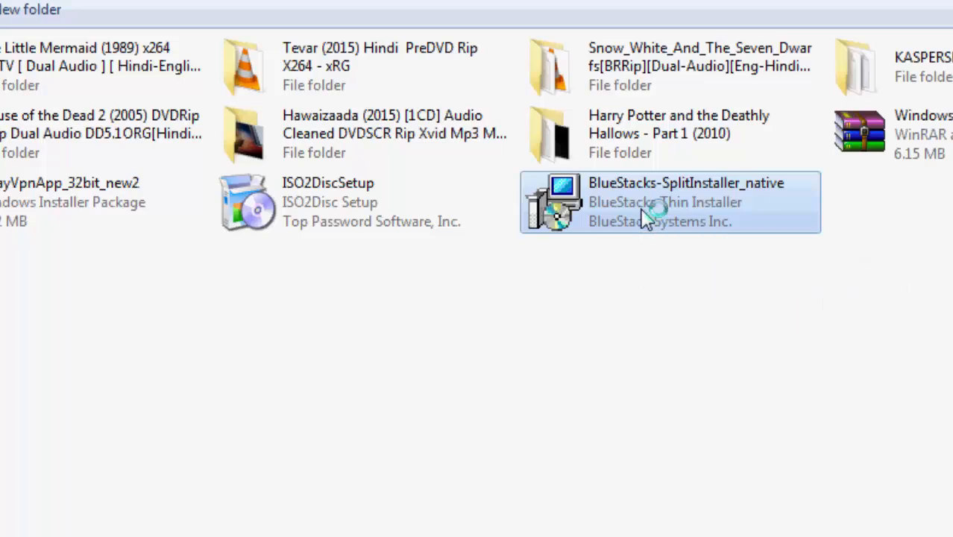
Run BlueStacks-SplitInstaller_native.exe, approving it in the Security Warning dialog
double_click(669, 202)
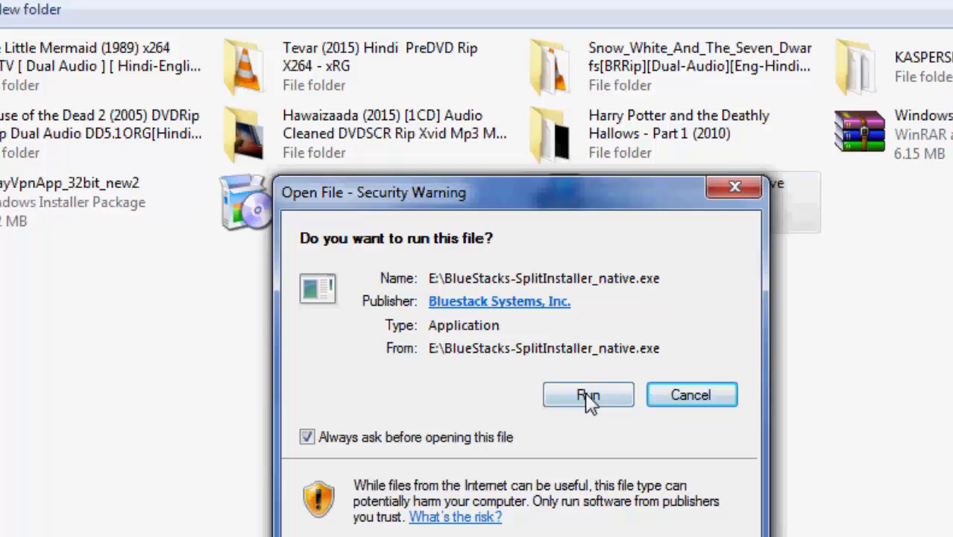
left_click(587, 394)
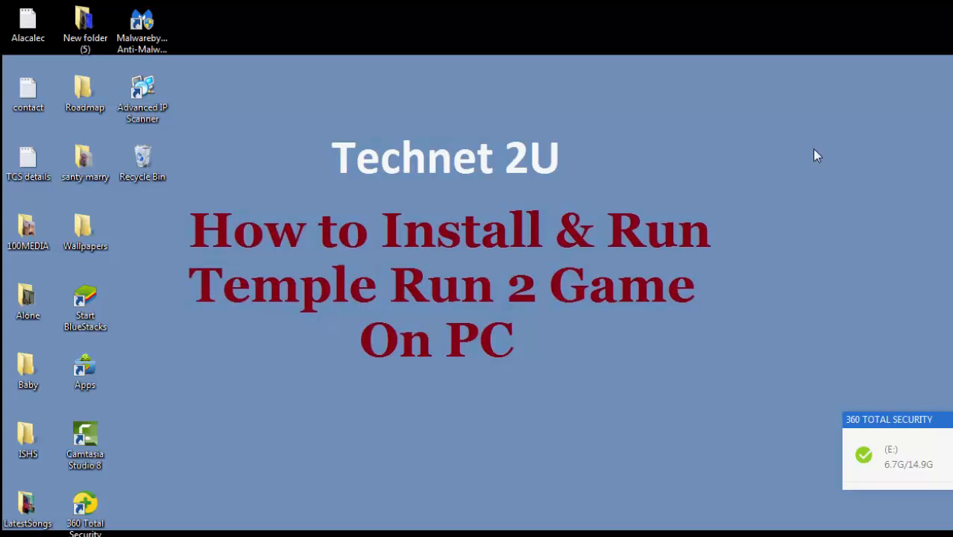
mouse_move(105, 356)
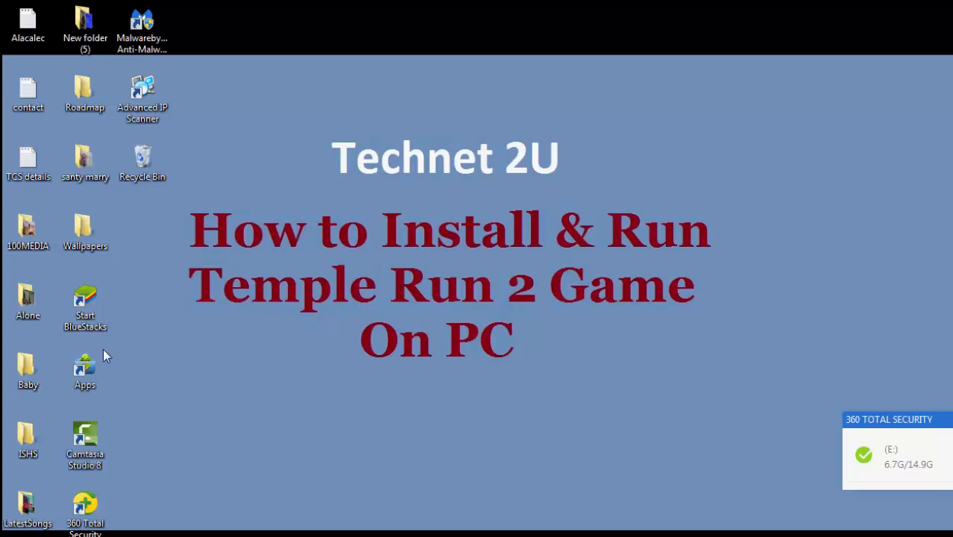
Launch BlueStacks App Player from the Start BlueStacks desktop shortcut
left_click(85, 306)
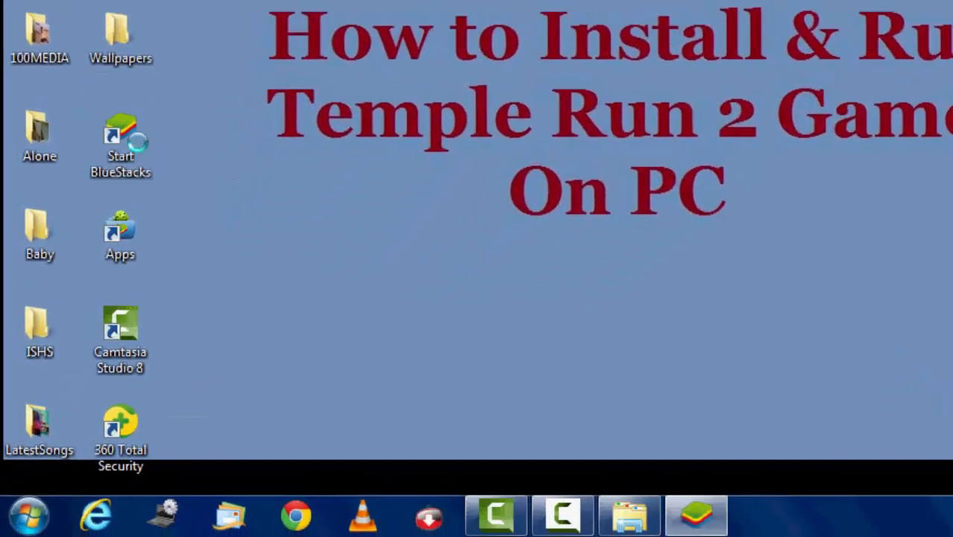
double_click(121, 138)
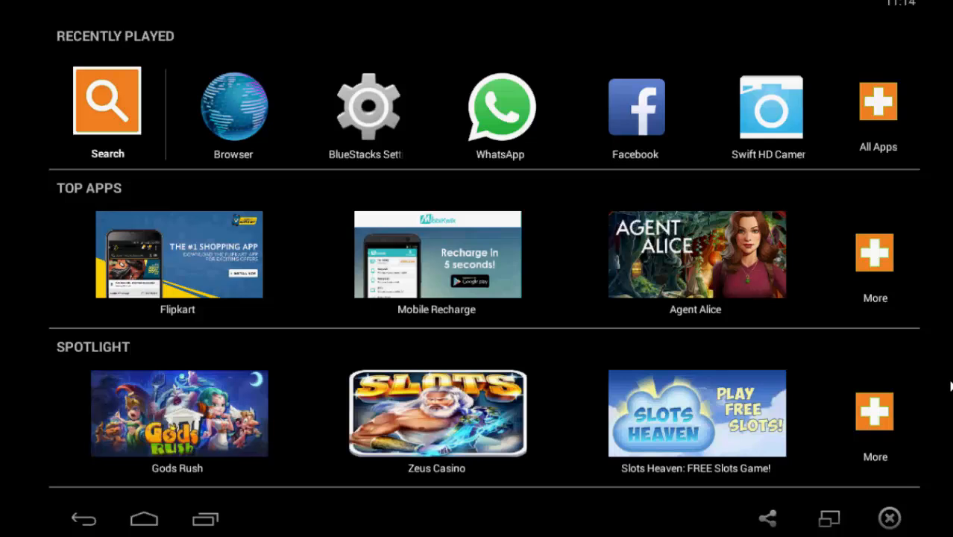
mouse_move(44, 62)
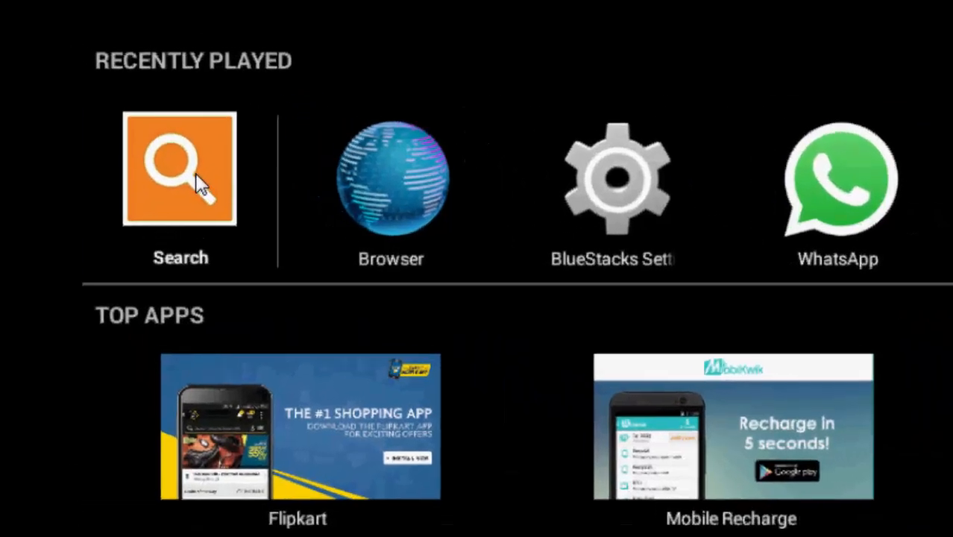
Search 'temple' in BlueStacks and open the Temple Run 2 Play Store page
type("temple run 2")
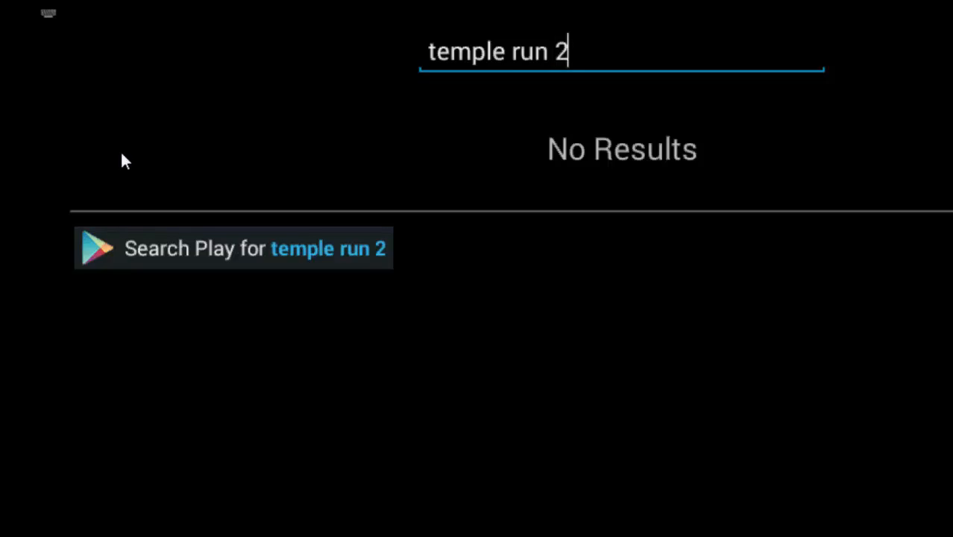
key("backspace")
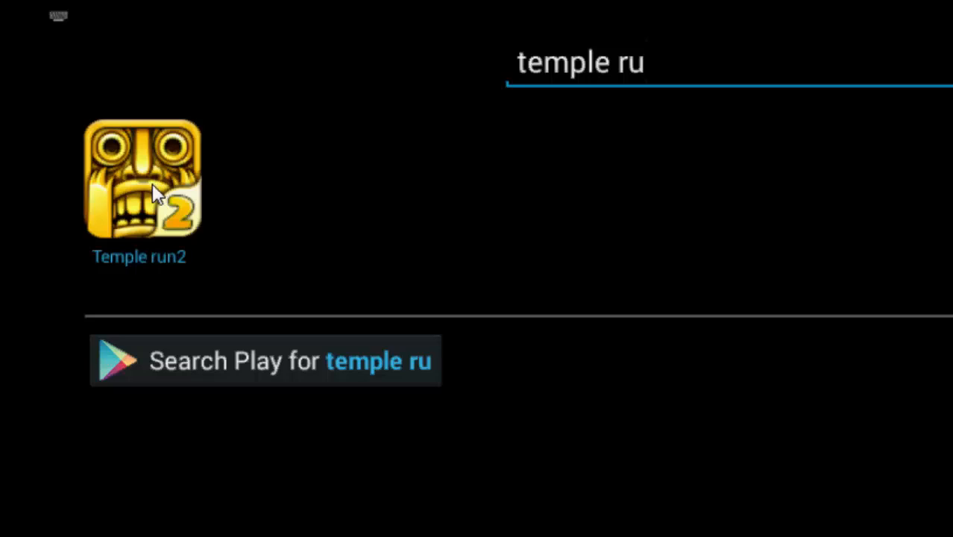
left_click(142, 179)
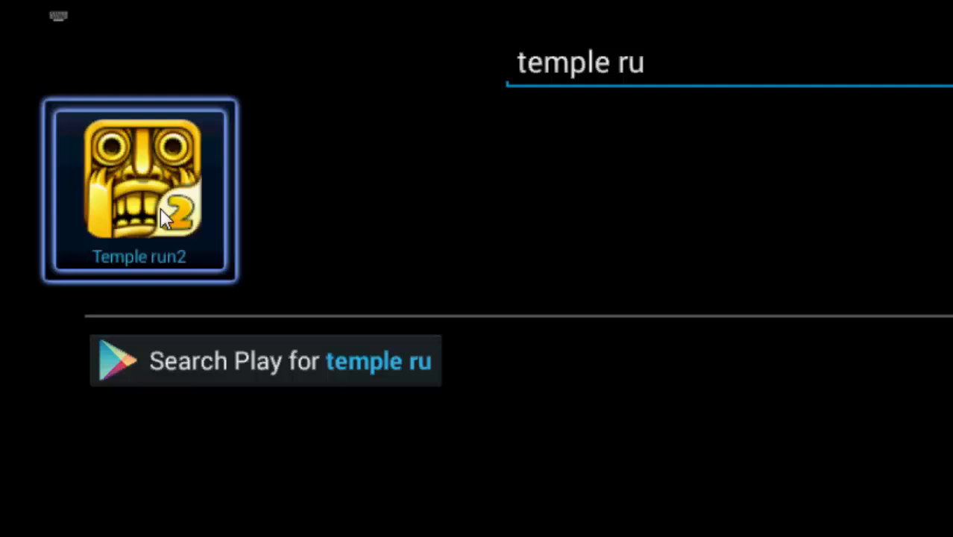
left_click(139, 190)
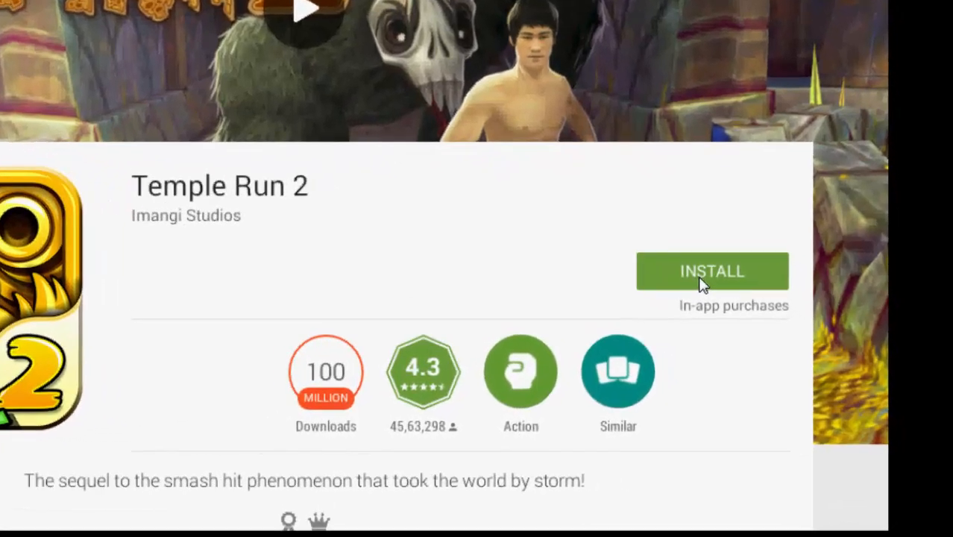
Install Temple Run 2 from Google Play, accepting its requested permissions
left_click(712, 270)
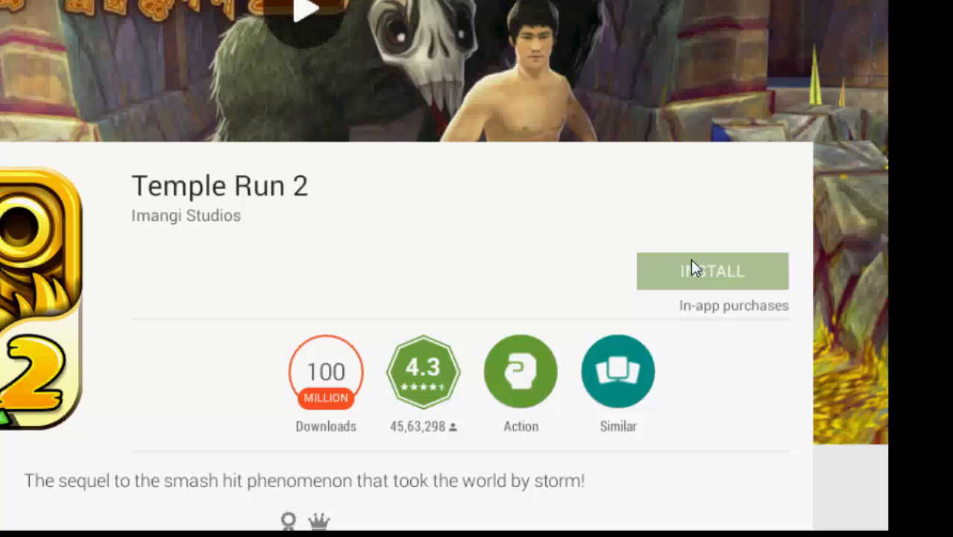
left_click(711, 270)
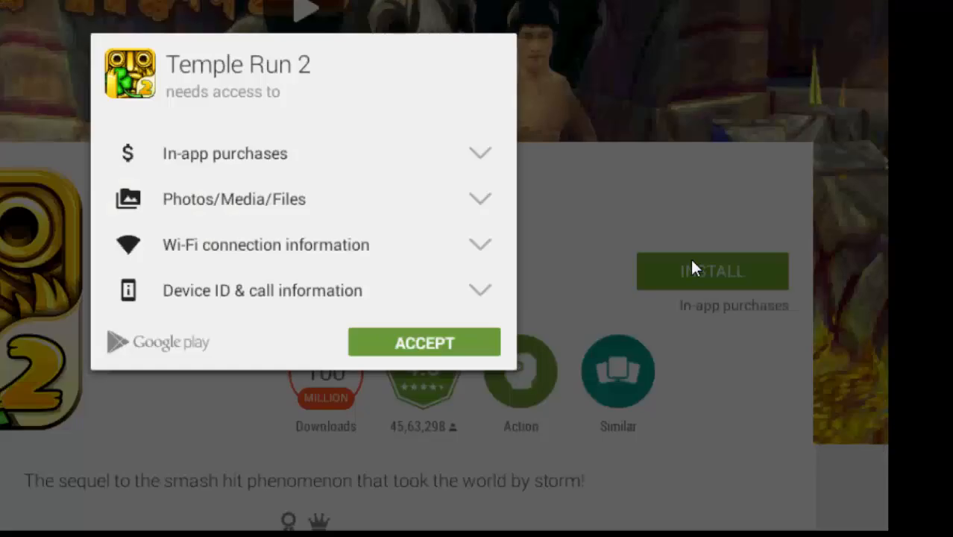
left_click(423, 342)
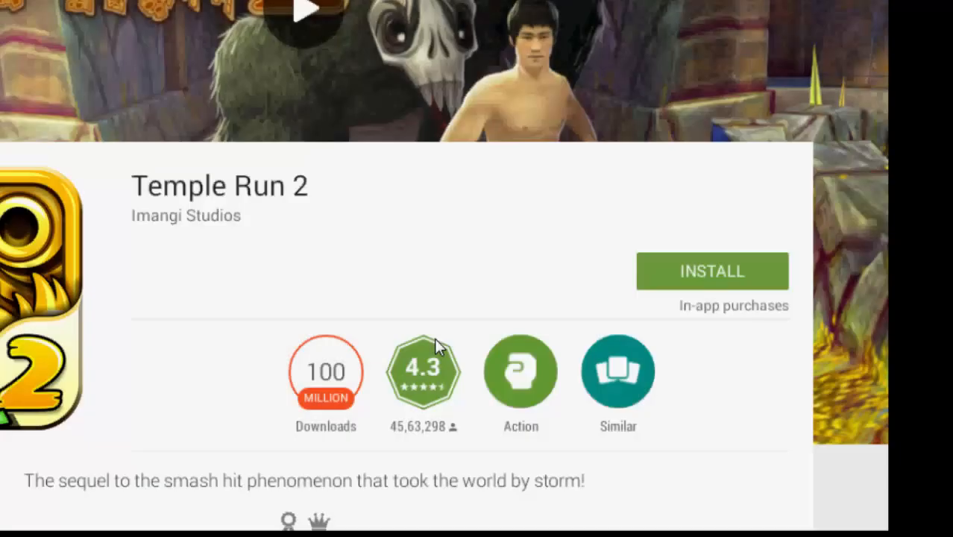
left_click(712, 270)
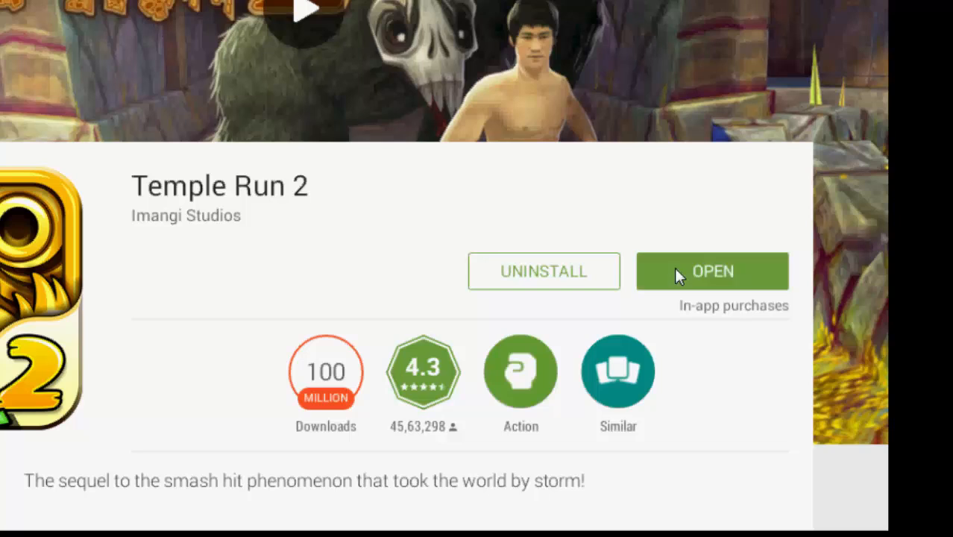
Open Temple Run 2 and dismiss the keyboard controls overlay
left_click(712, 271)
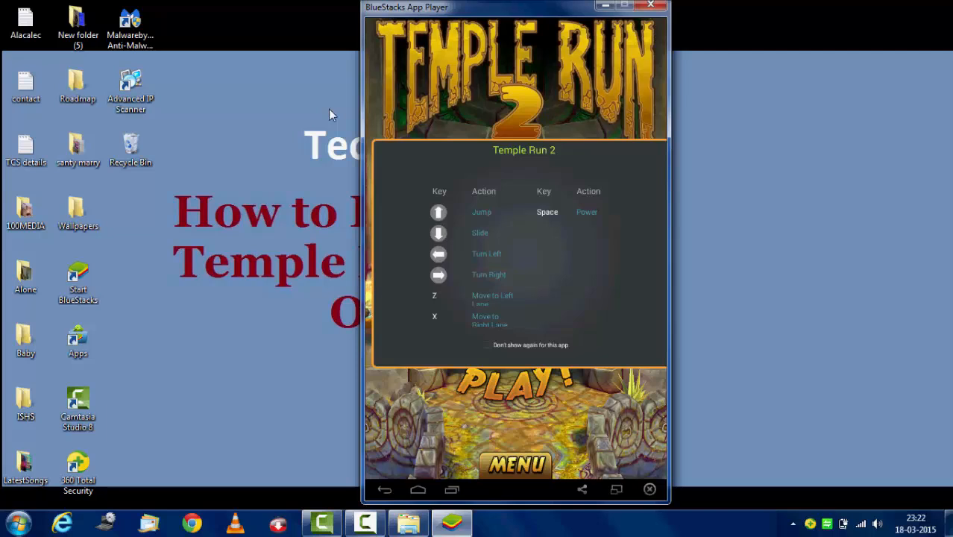
mouse_move(450, 211)
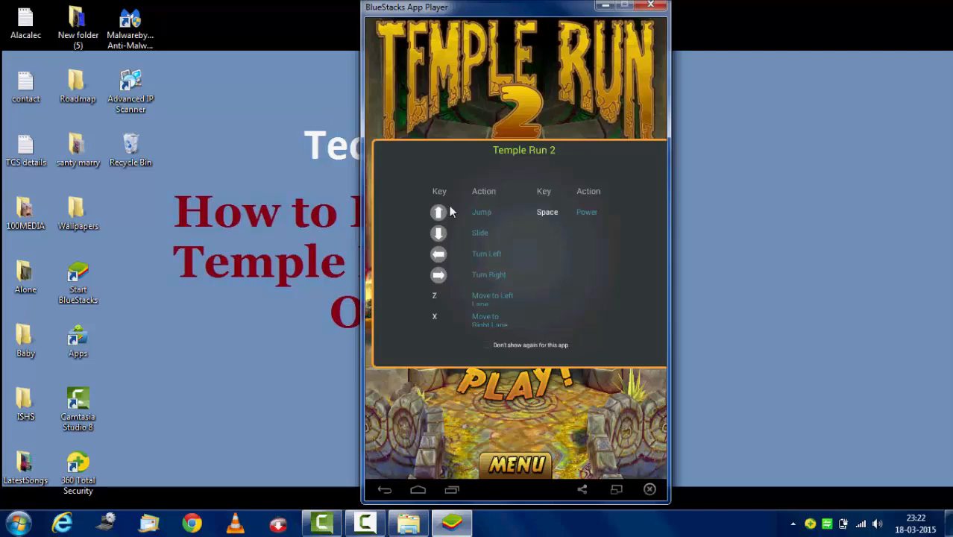
mouse_move(533, 242)
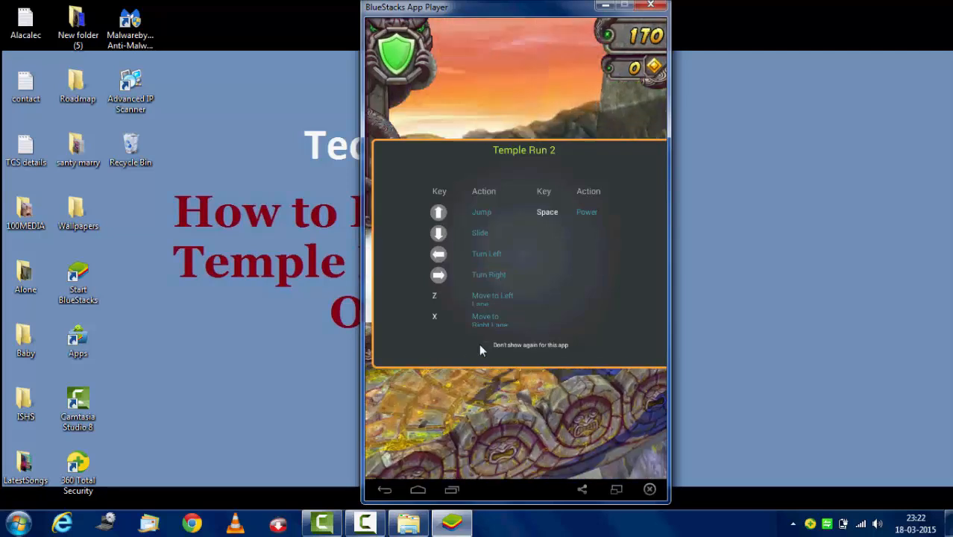
left_click(488, 345)
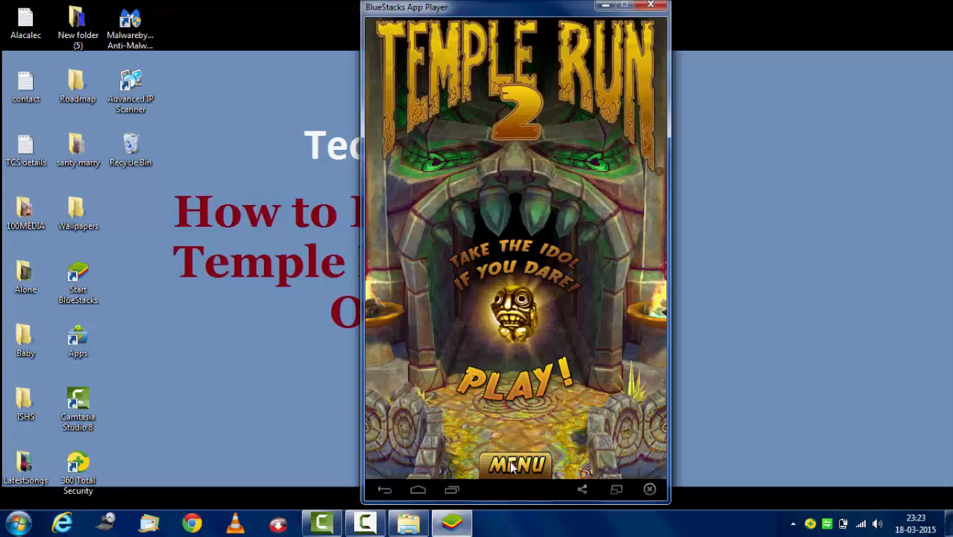
Visit the Temple Run 2 menu and settings, then pause a run
left_click(516, 465)
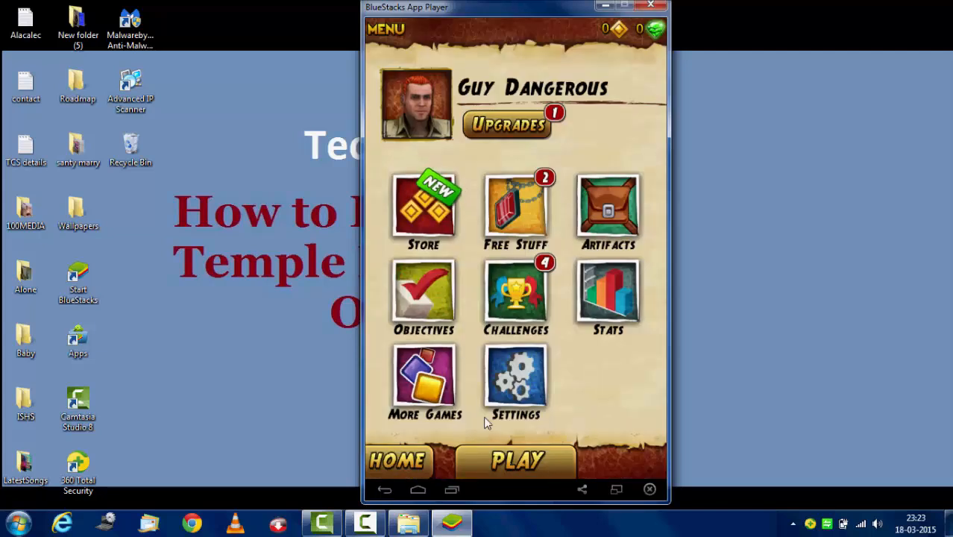
left_click(516, 383)
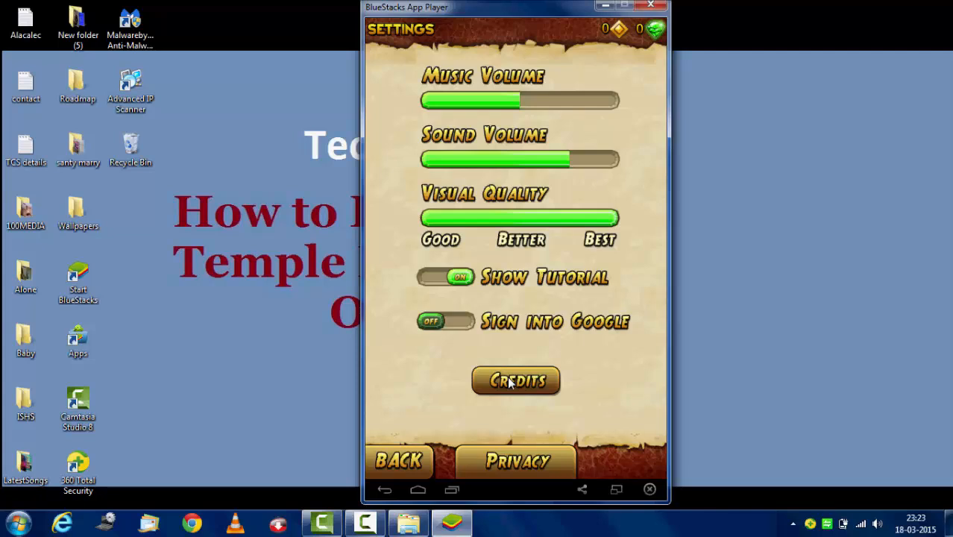
mouse_move(478, 157)
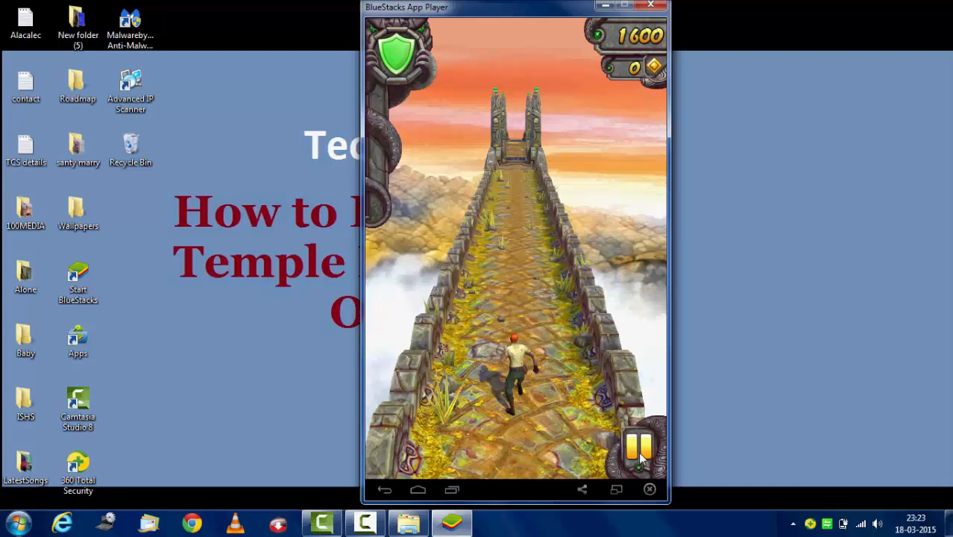
left_click(640, 447)
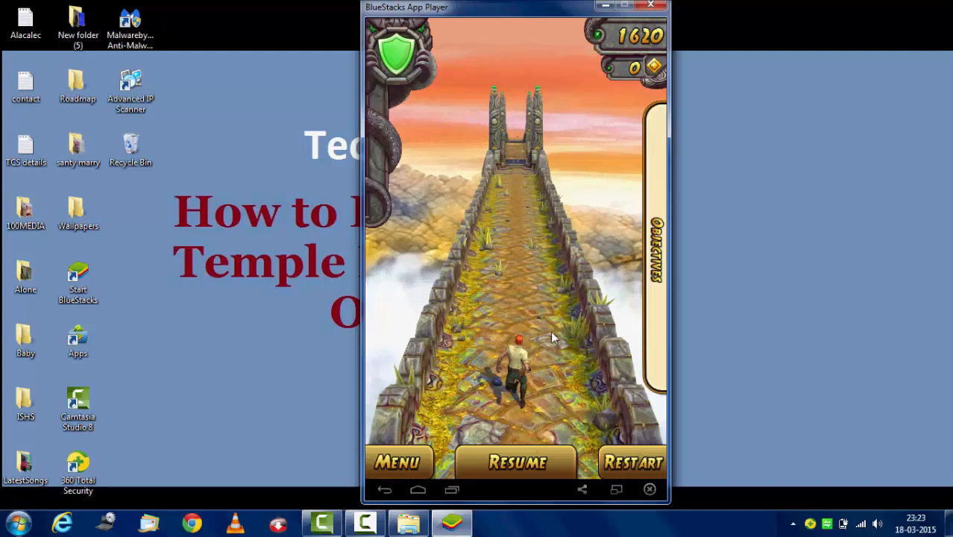